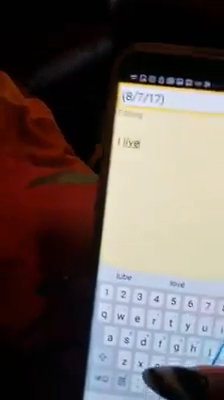
text(on)
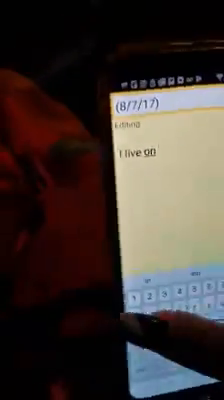
text(planet)
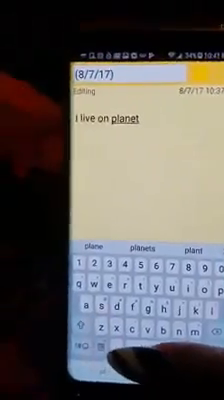
text(Essed)
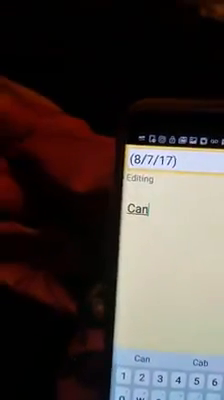
text(we)
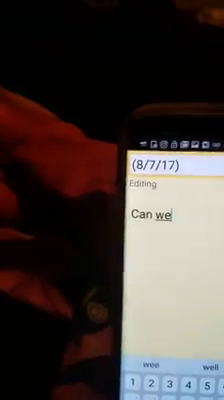
text(go)
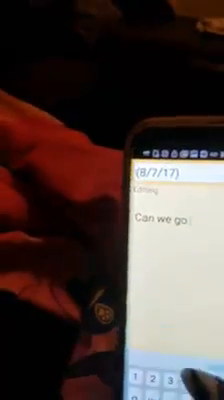
text(swimming)
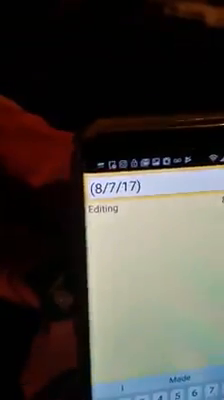
text(The weather)
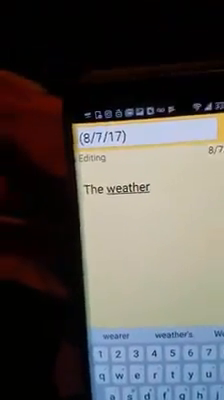
text(is)
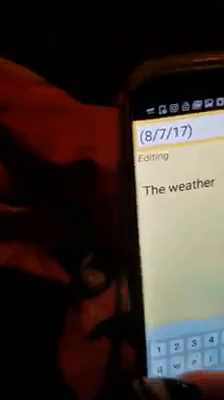
text(looks)
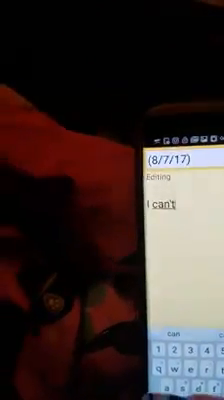
text(wait)
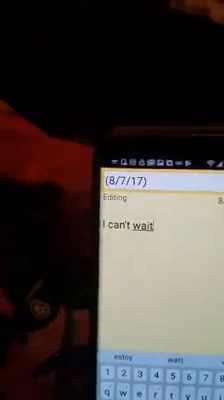
text(till)
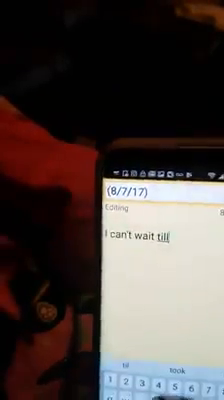
text(this)
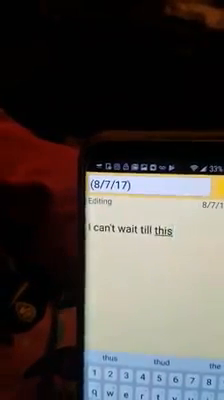
text(is)
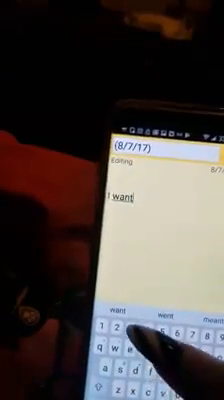
text(your)
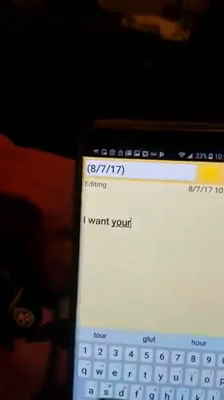